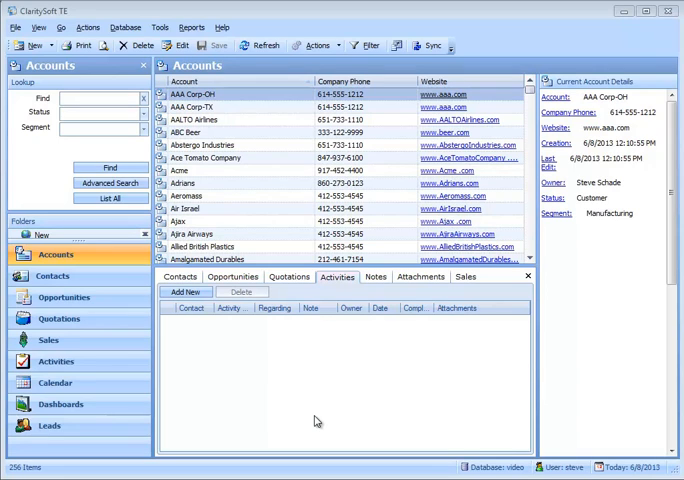
mouse_move(290, 188)
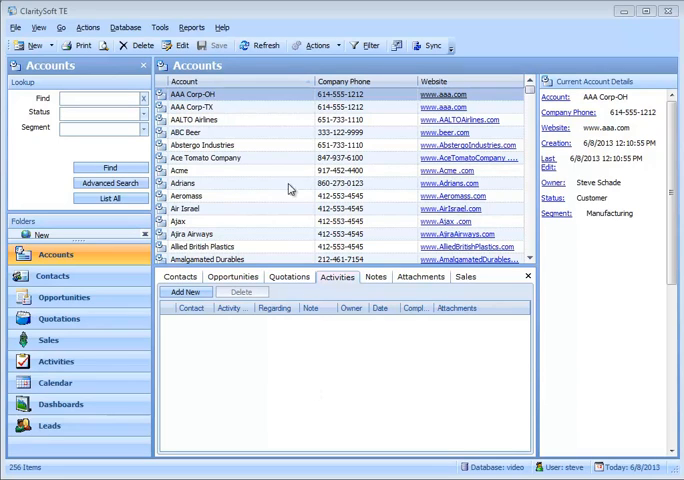
mouse_move(220, 168)
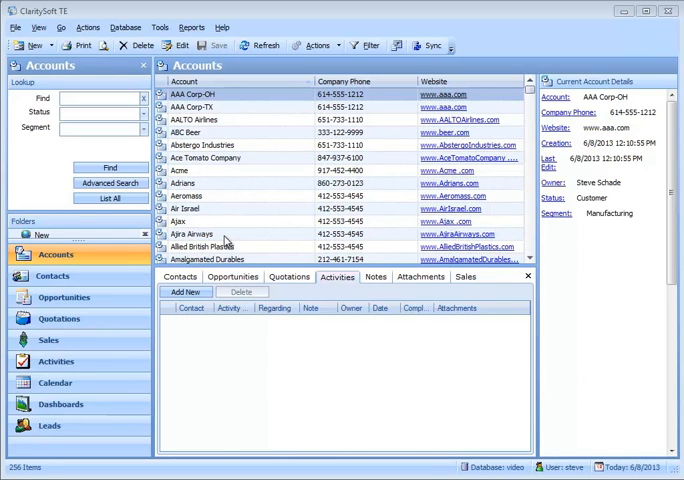
Show the empty contacts list of the AAA Corp-OH account.
left_click(200, 92)
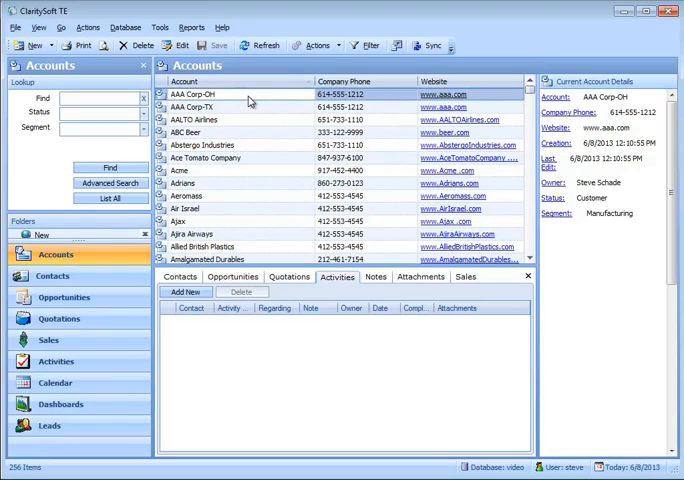
left_click(180, 276)
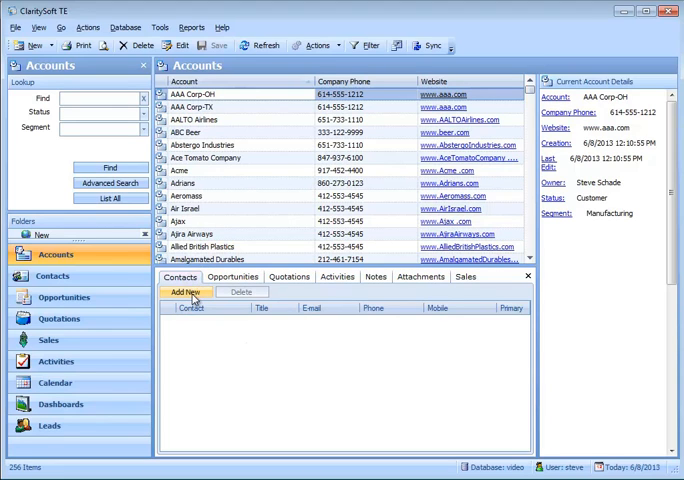
left_click(184, 292)
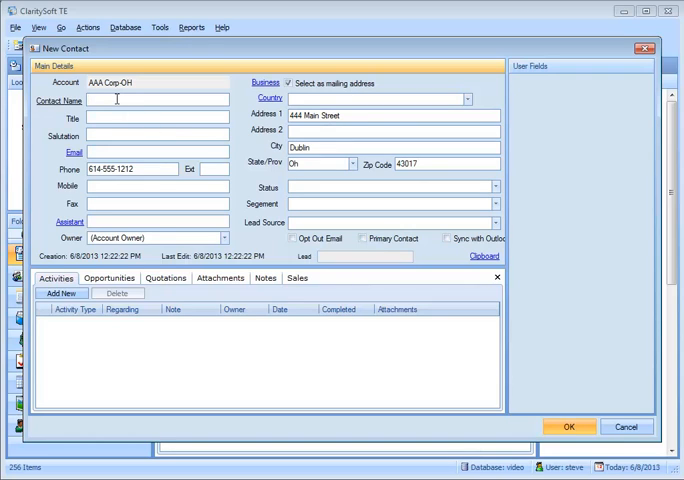
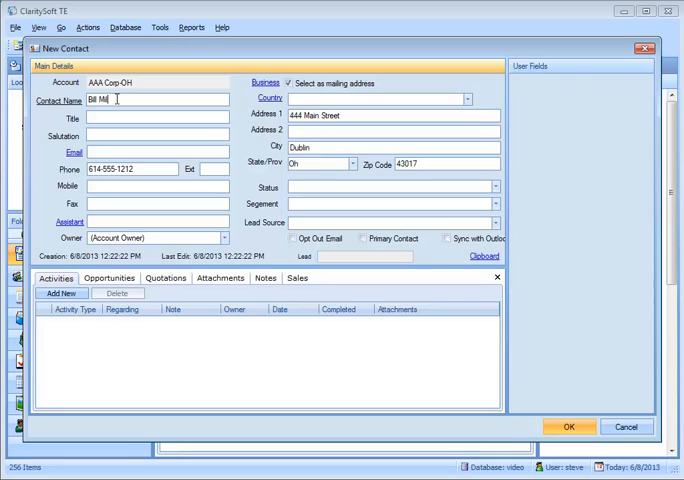
type("CEO")
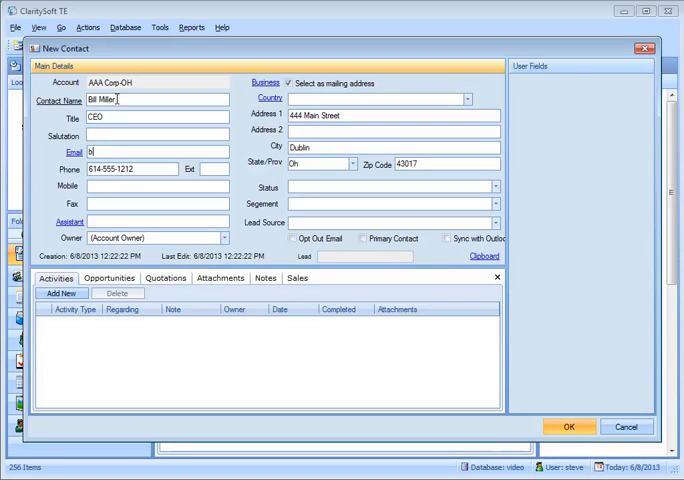
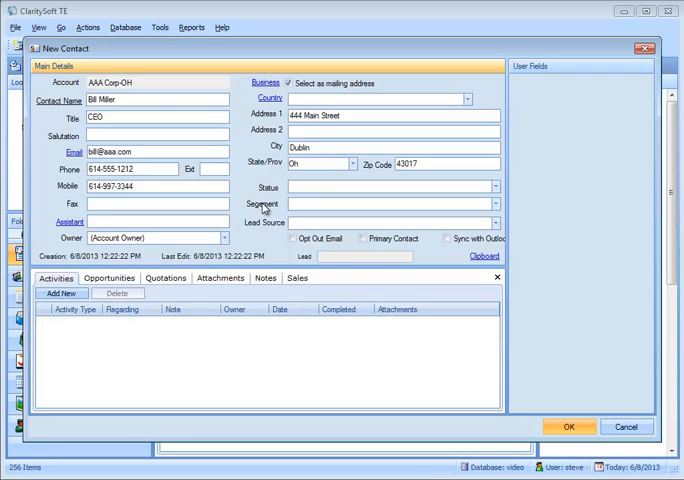
mouse_move(270, 196)
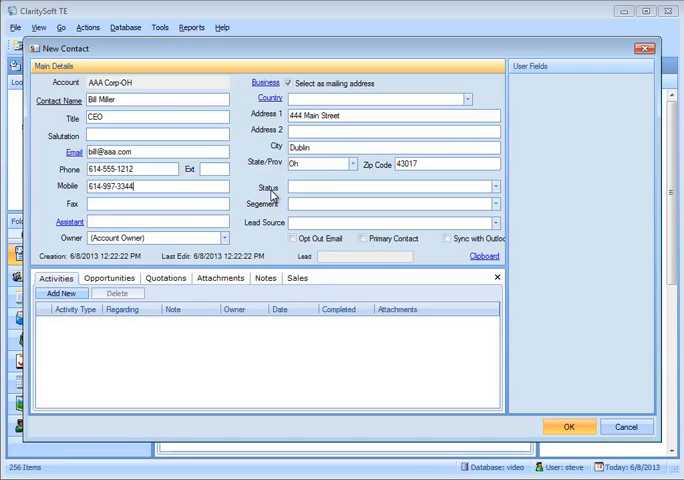
left_click(494, 188)
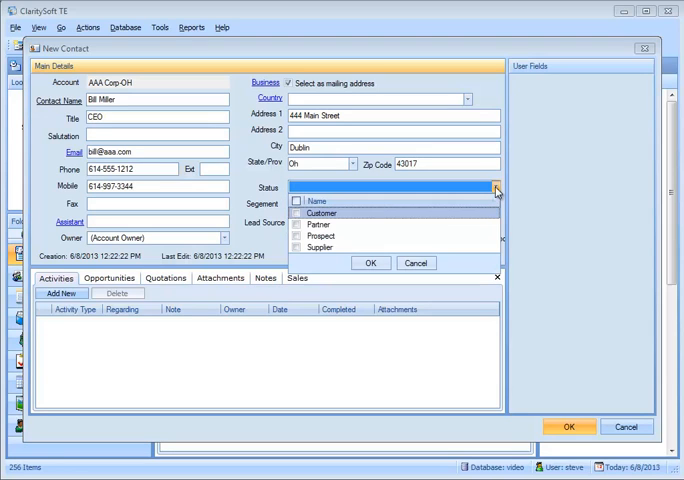
left_click(296, 212)
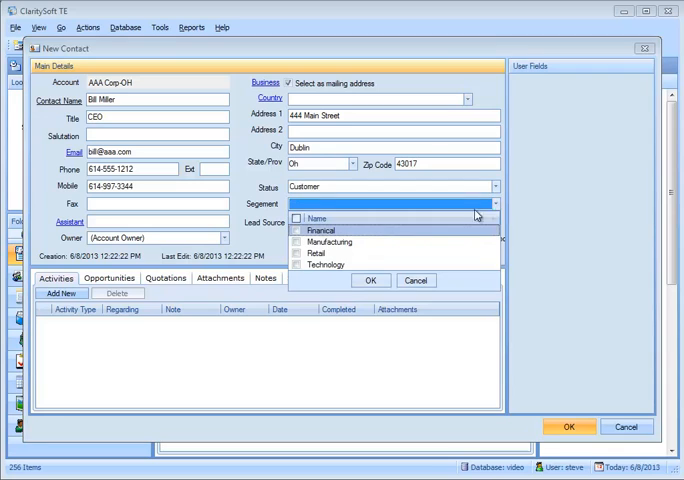
left_click(300, 242)
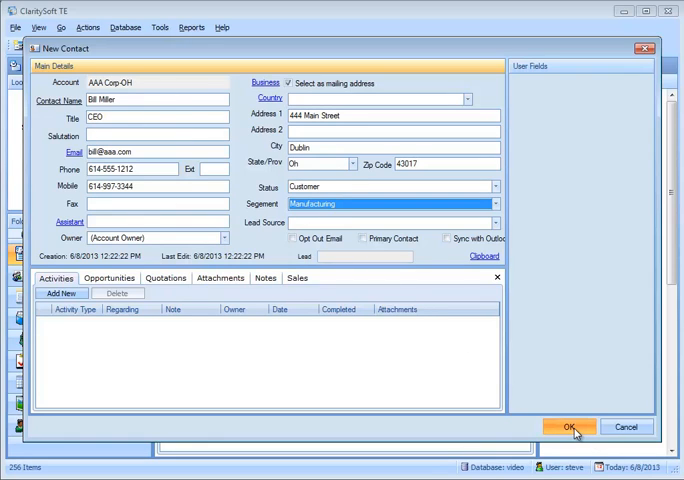
left_click(572, 428)
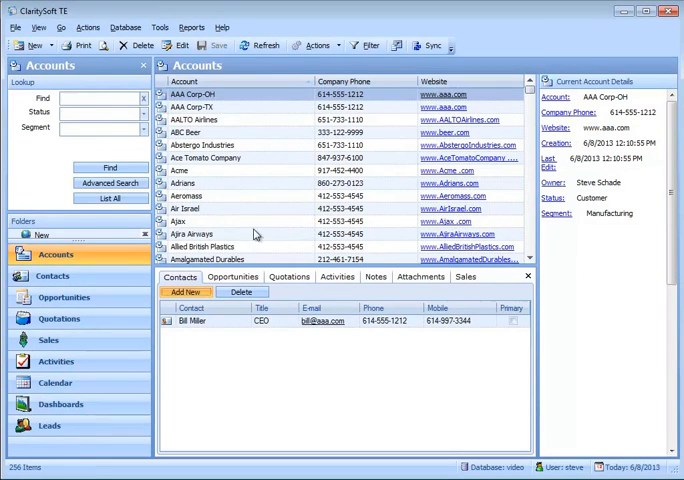
left_click(210, 94)
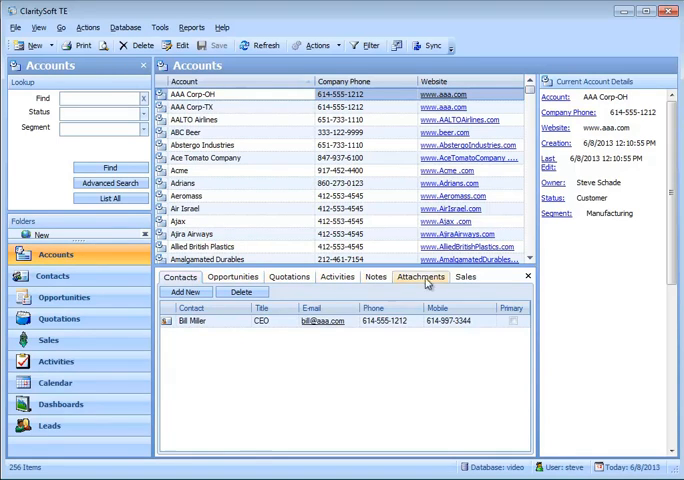
left_click(182, 276)
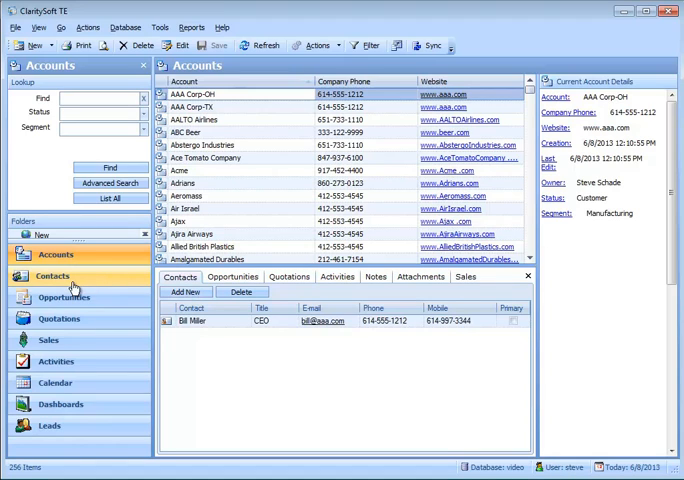
Start a second AAA Corp-OH contact, accepting the account's phone and address.
left_click(52, 276)
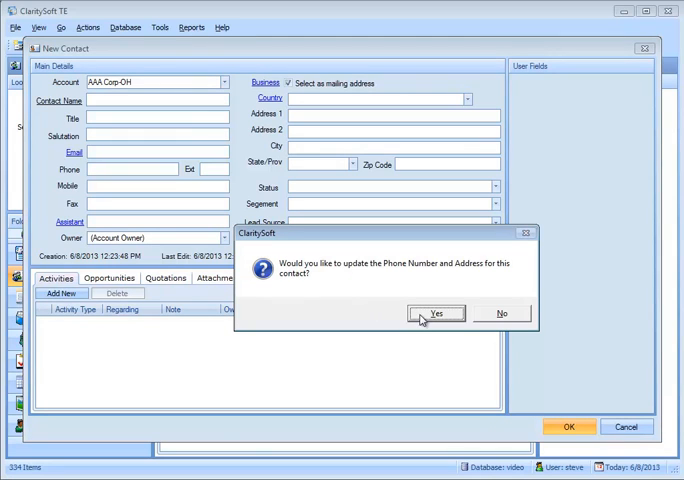
left_click(436, 312)
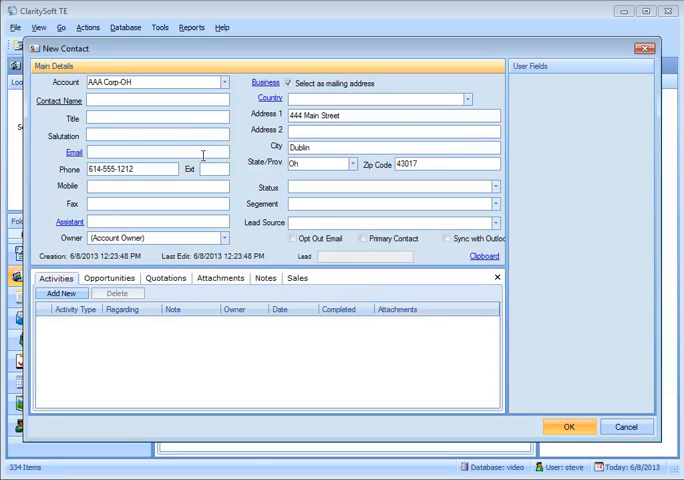
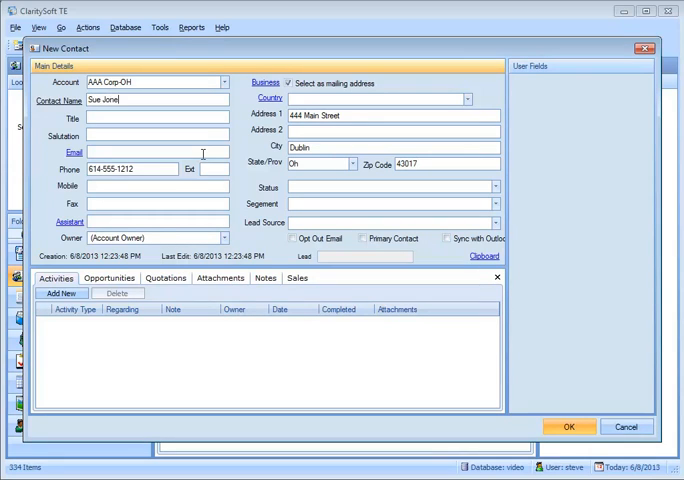
type("MAr")
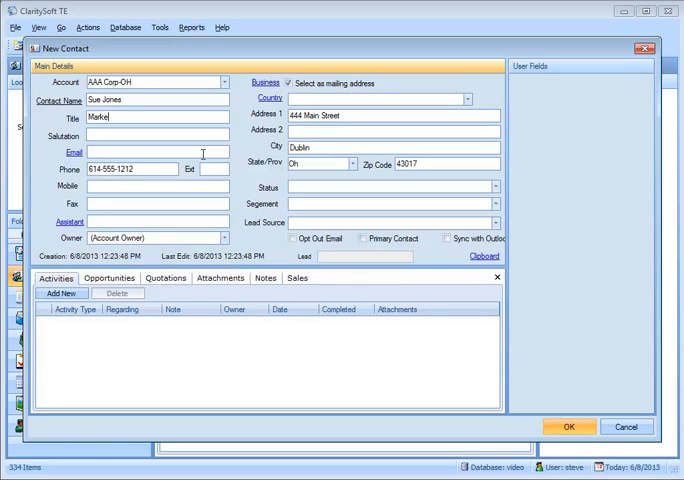
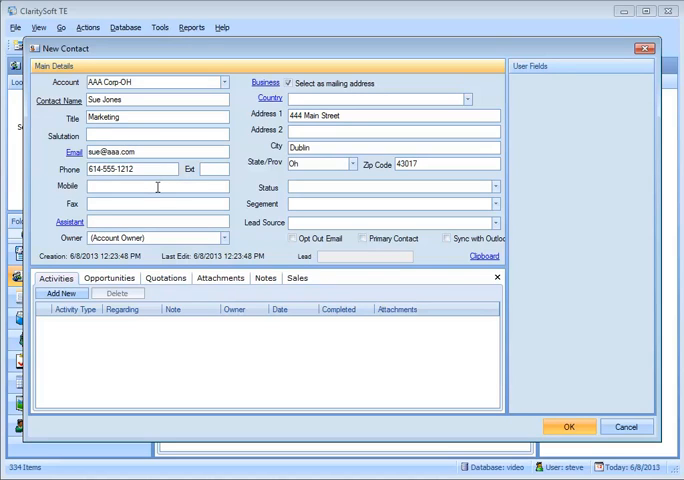
type("614:3")
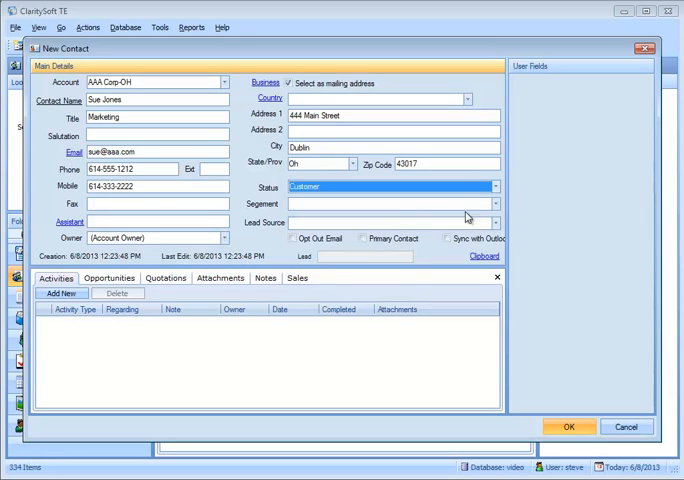
left_click(496, 204)
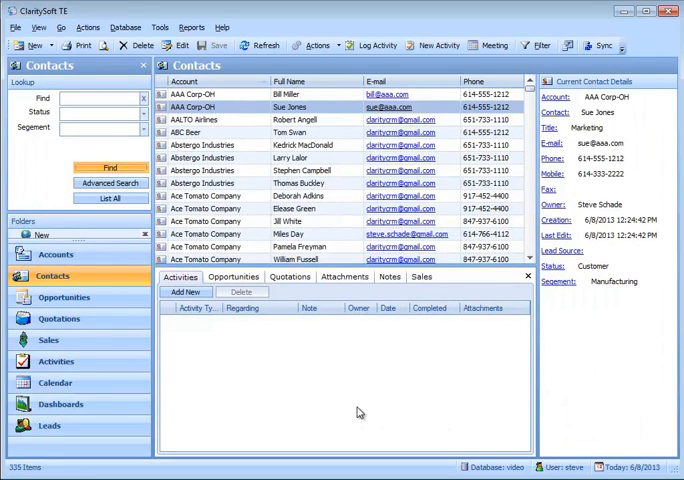
Check both contacts under AAA Corp-OH, then search the Contacts list for 'aaa'.
left_click(56, 254)
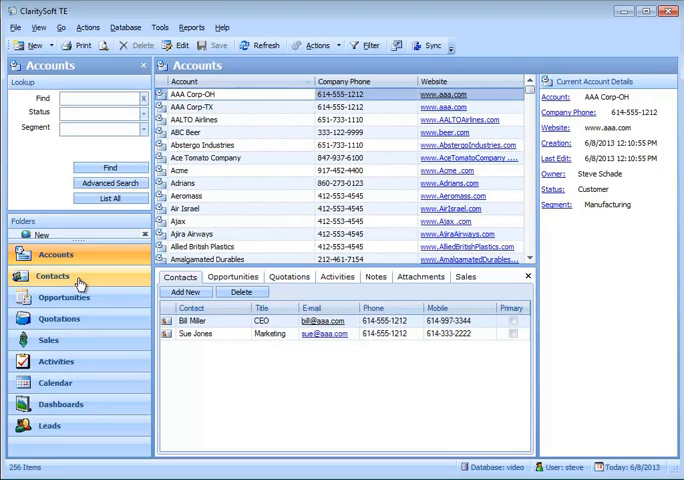
left_click(52, 276)
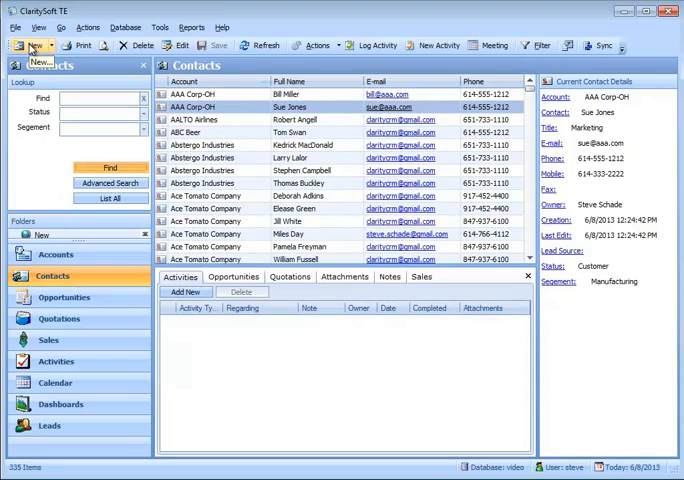
left_click(32, 44)
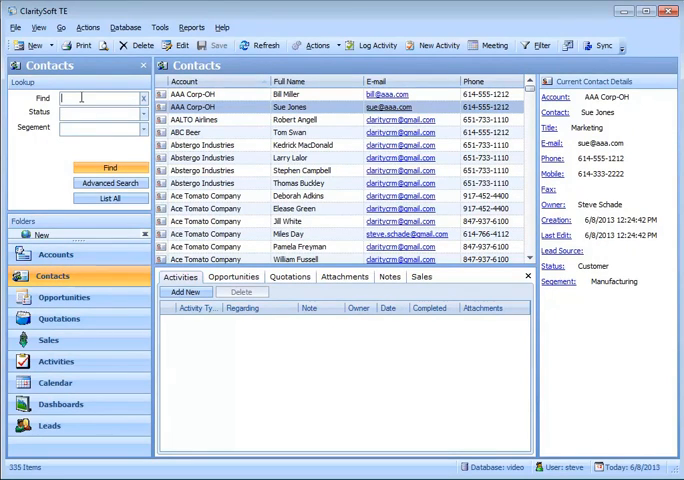
type("aaa")
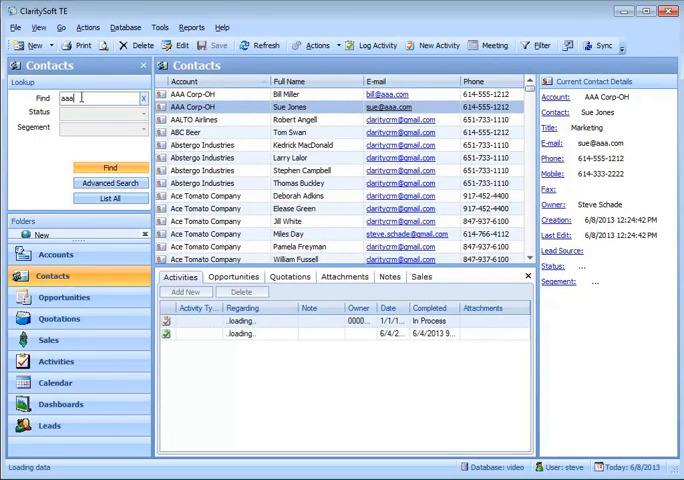